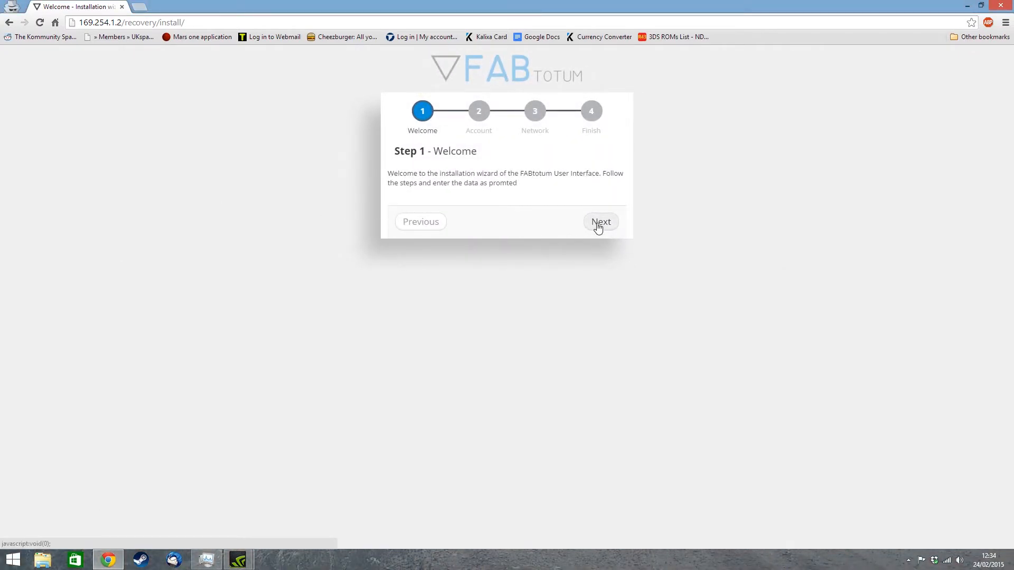
- Create the account for Nicholas, pass network selection, and install FAB UI
left_click(600, 222)
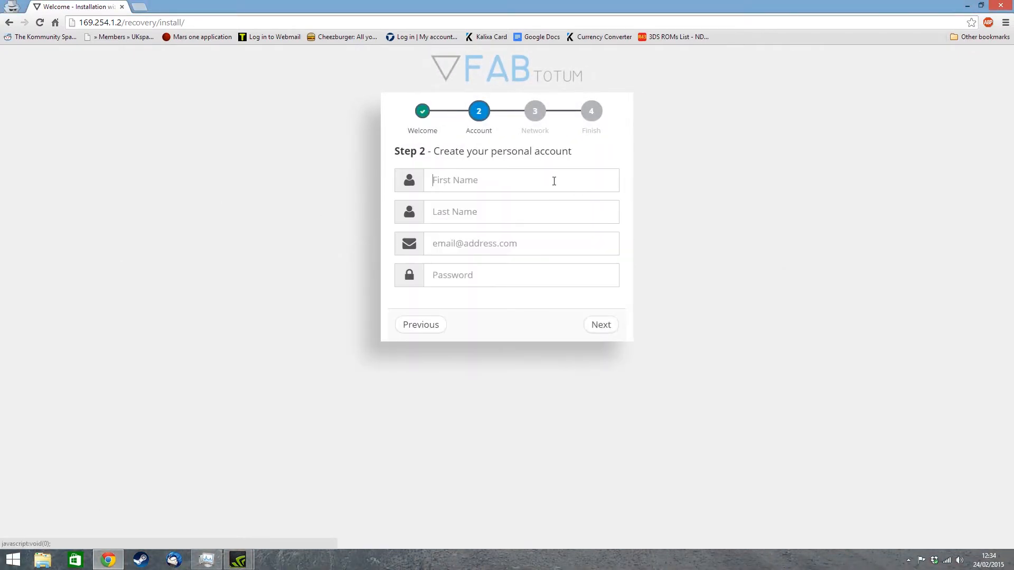
type("Nicholas")
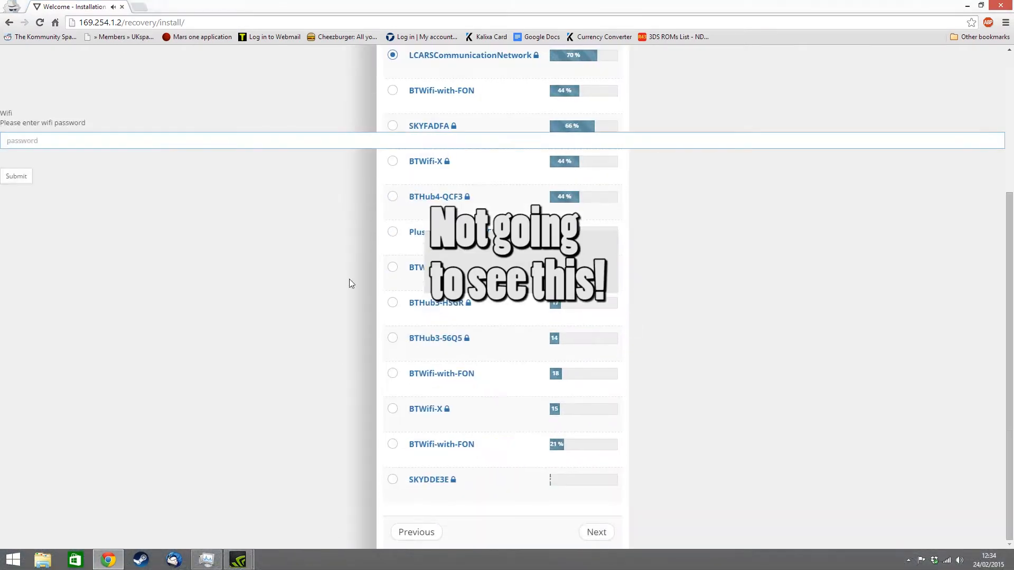
left_click(595, 533)
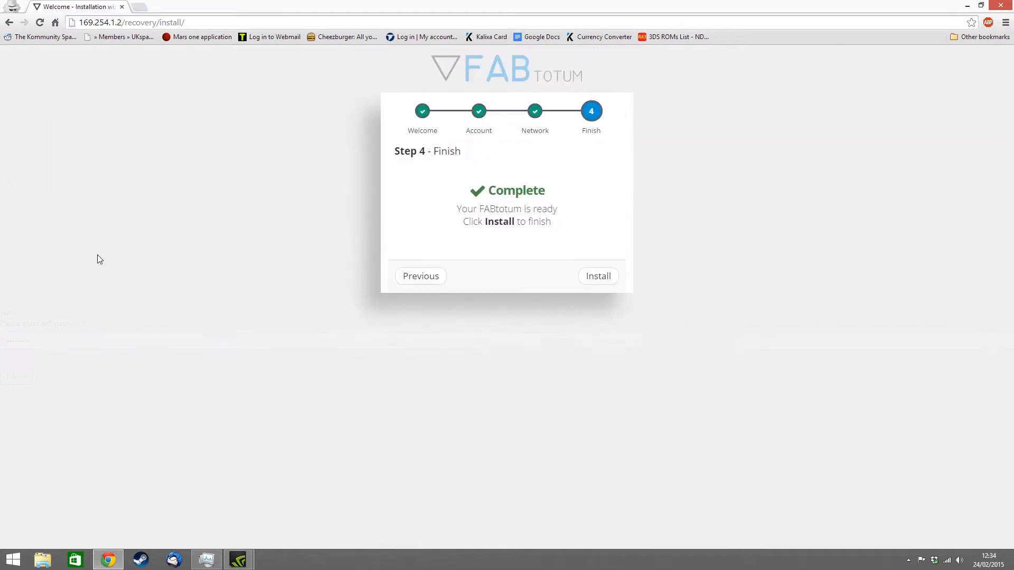
left_click(597, 277)
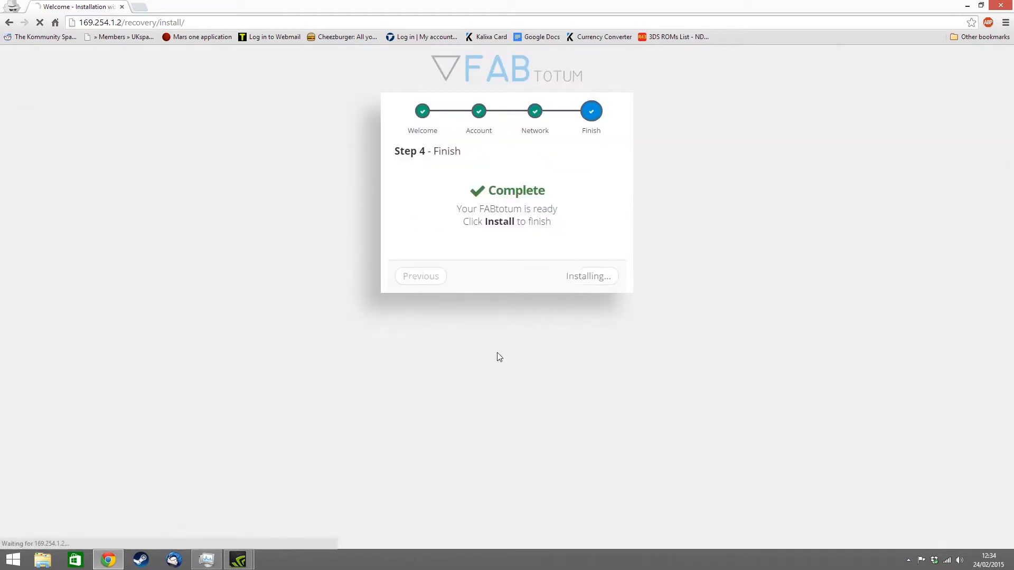
mouse_move(479, 371)
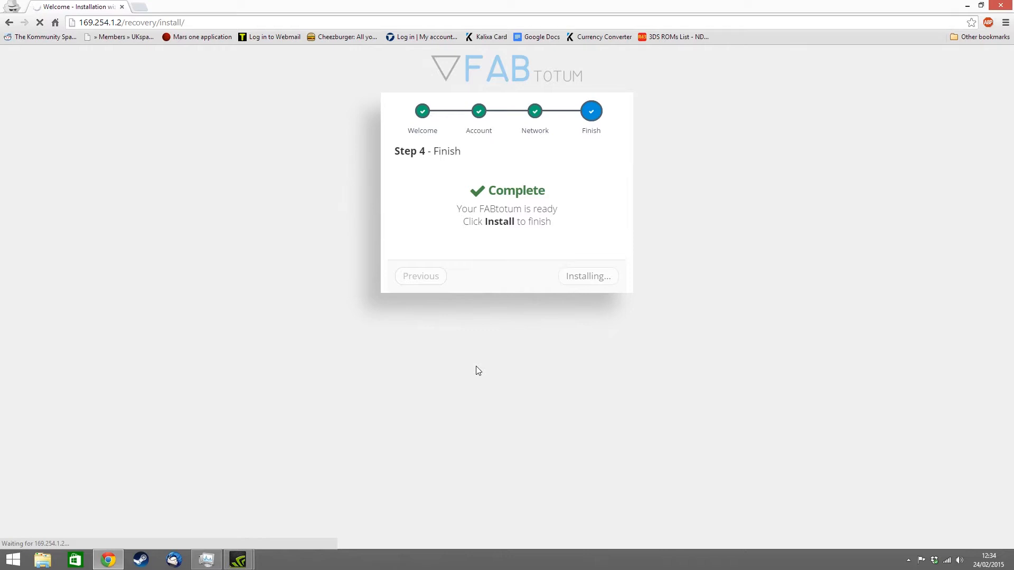
mouse_move(489, 374)
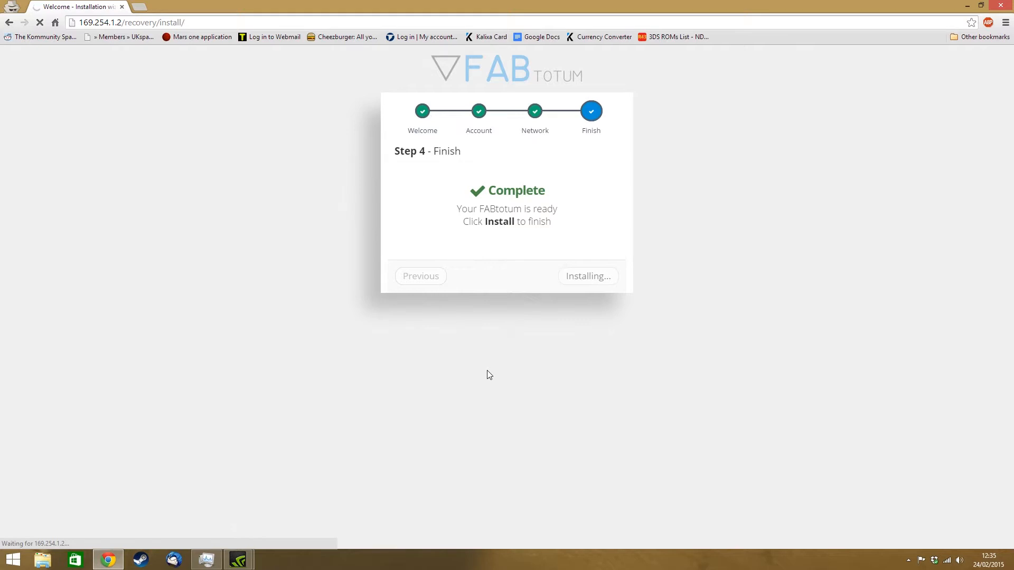
left_click(588, 276)
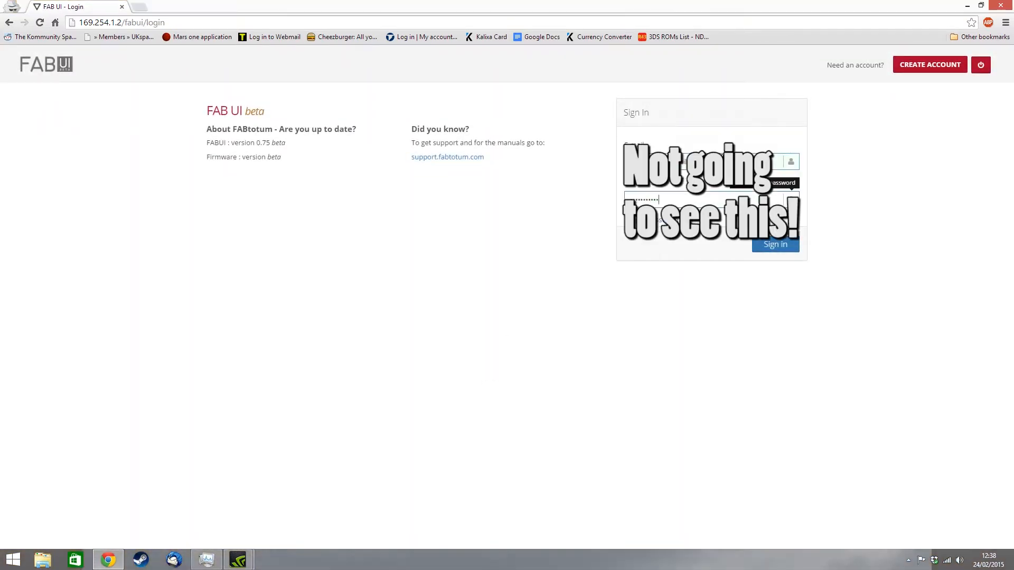
- Sign in to the new account and agree to run first setup calibration now
left_click(775, 245)
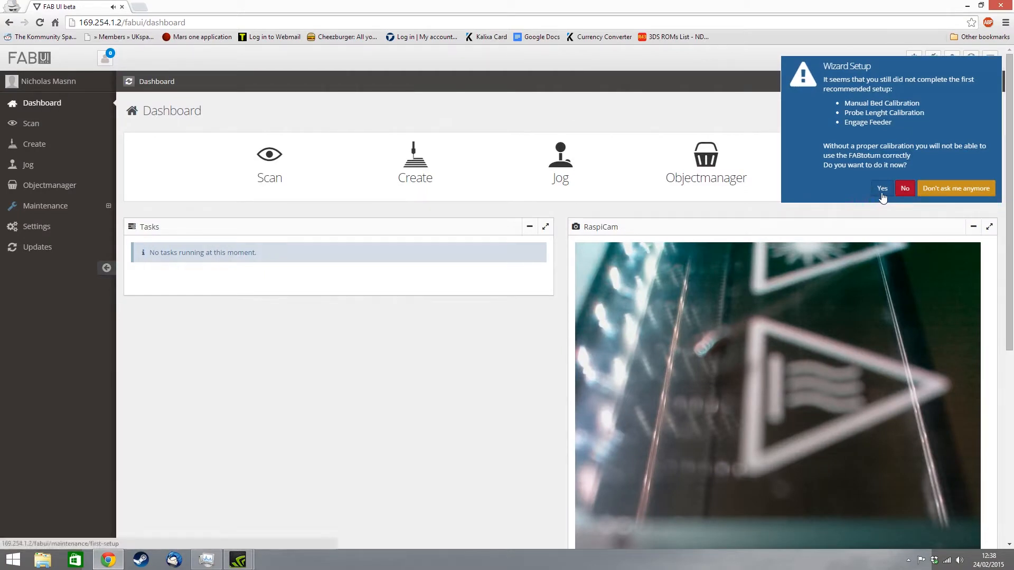
left_click(882, 188)
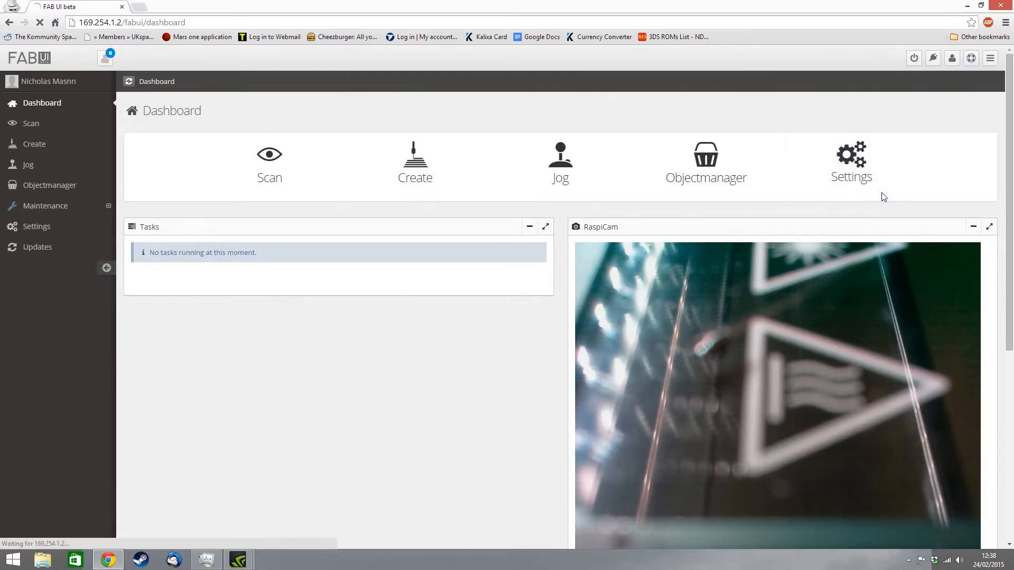
left_click(44, 205)
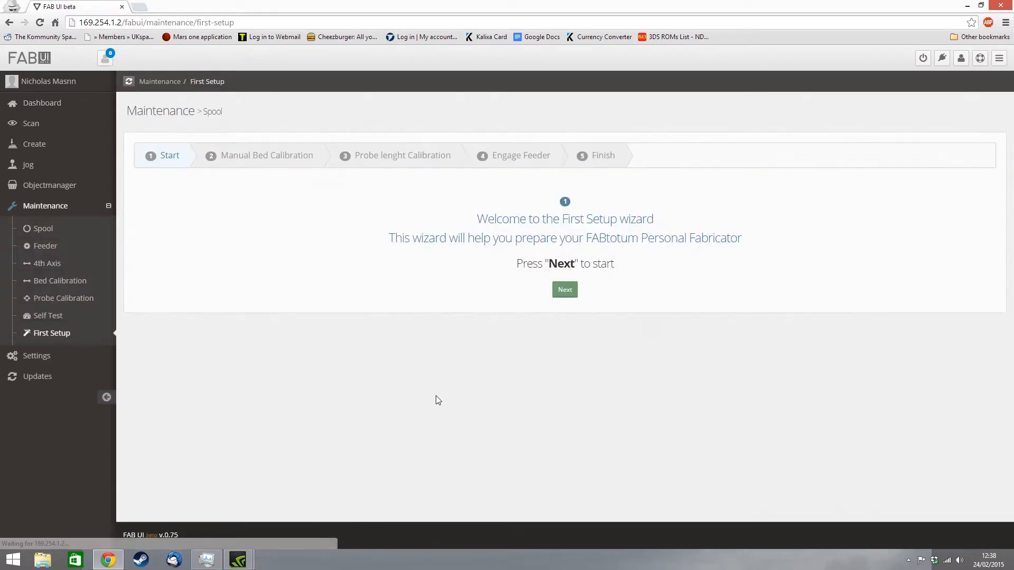
- Begin the First Setup wizard and start measuring the bed level
left_click(564, 289)
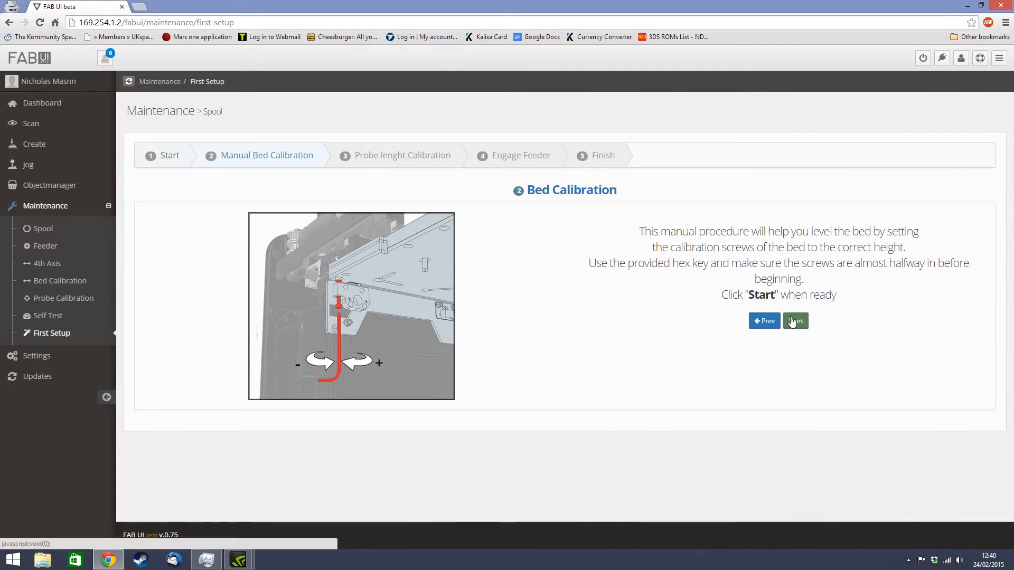
left_click(795, 320)
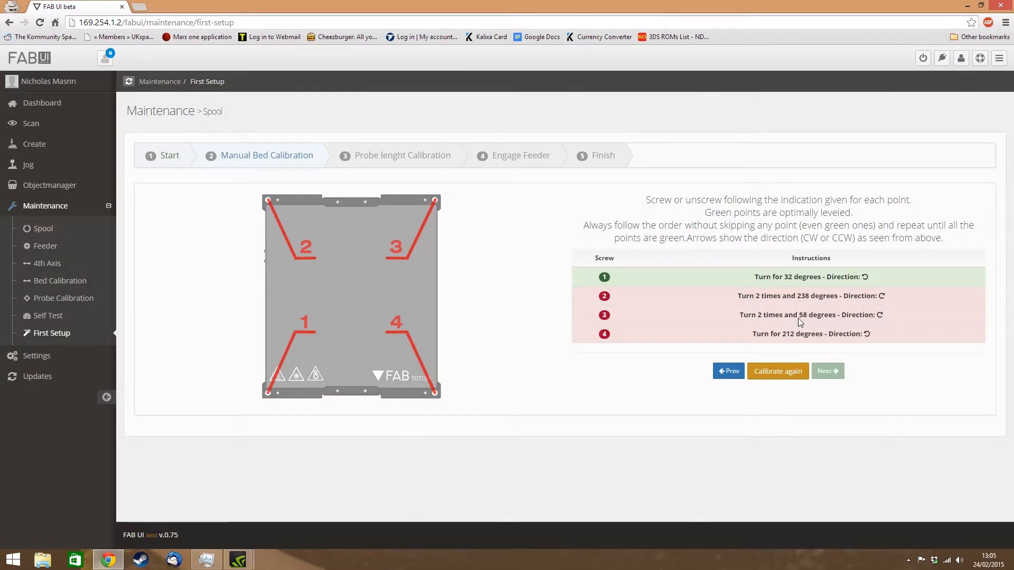
mouse_move(238, 560)
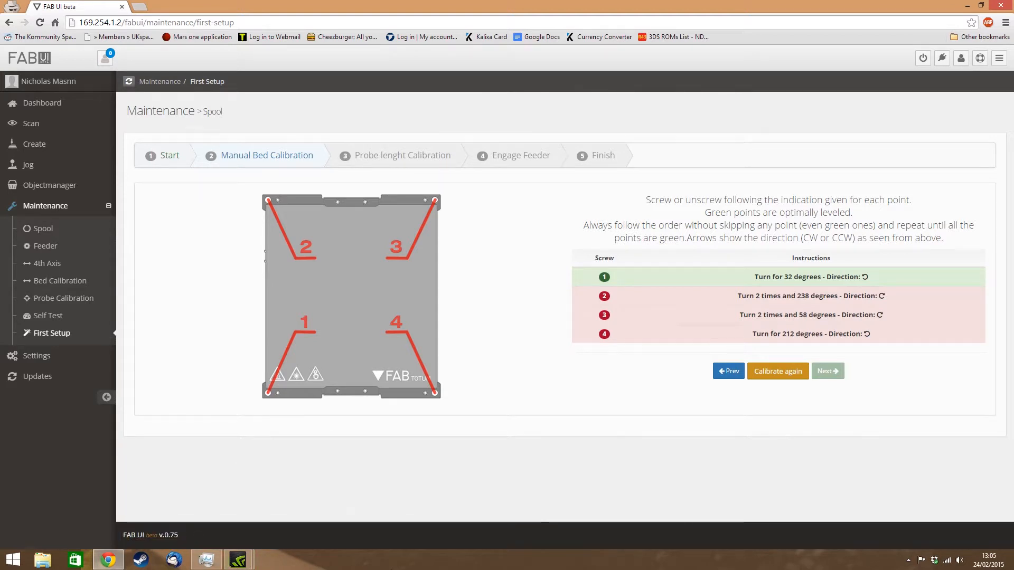
- Re-measure the bed six times after screw adjustments, then continue to probe length calibration
left_click(778, 371)
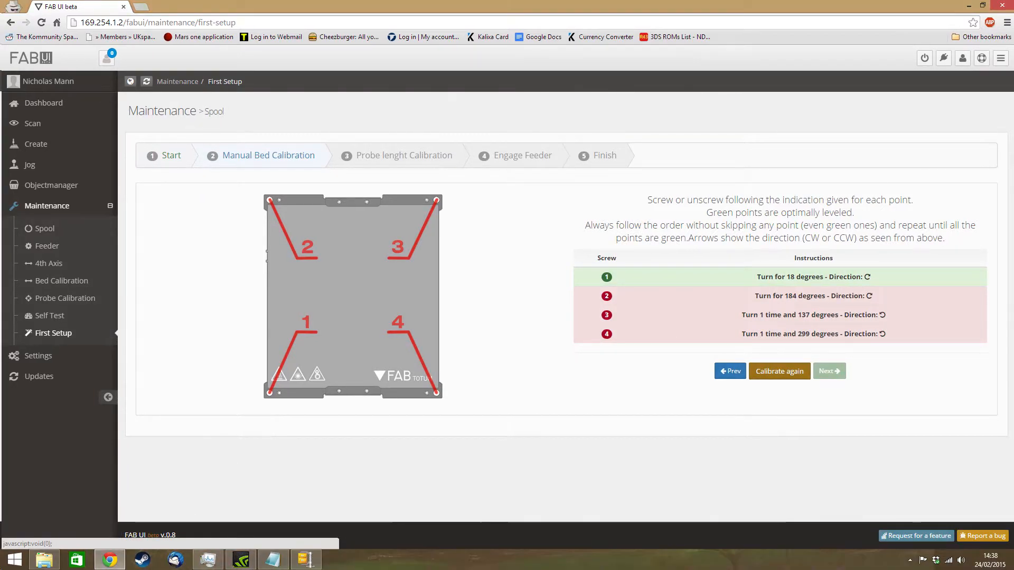
left_click(778, 371)
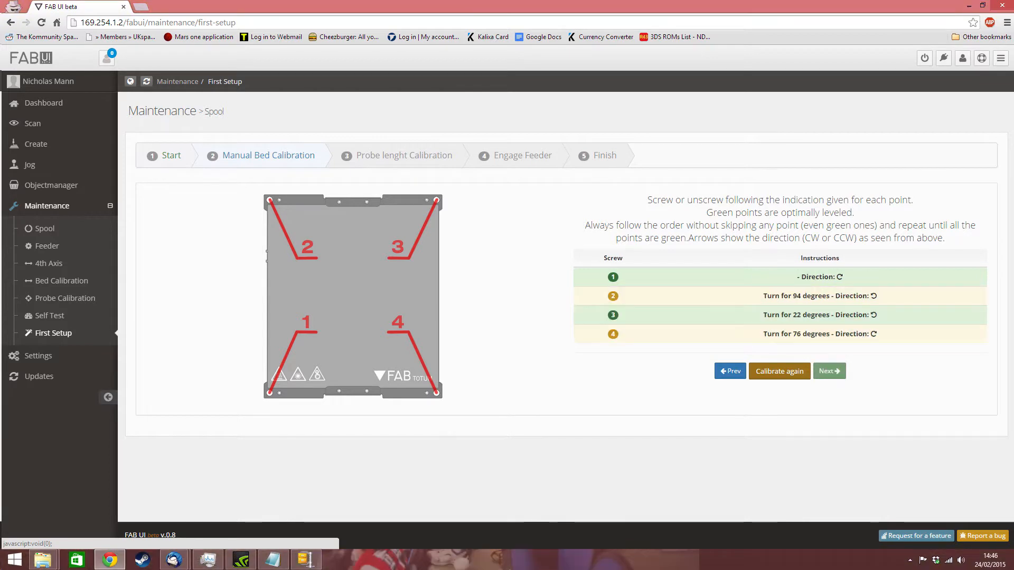
left_click(778, 370)
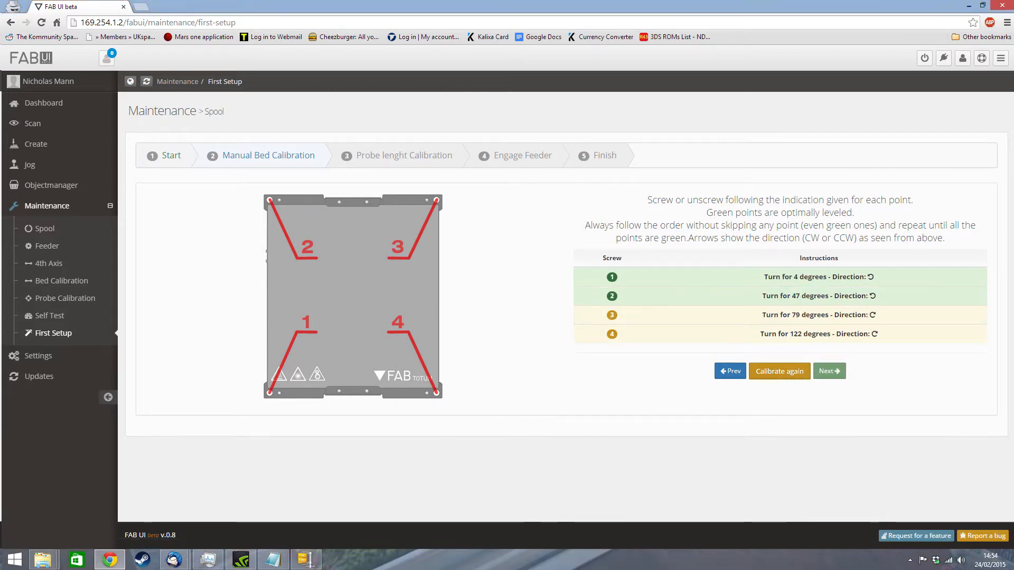
left_click(779, 371)
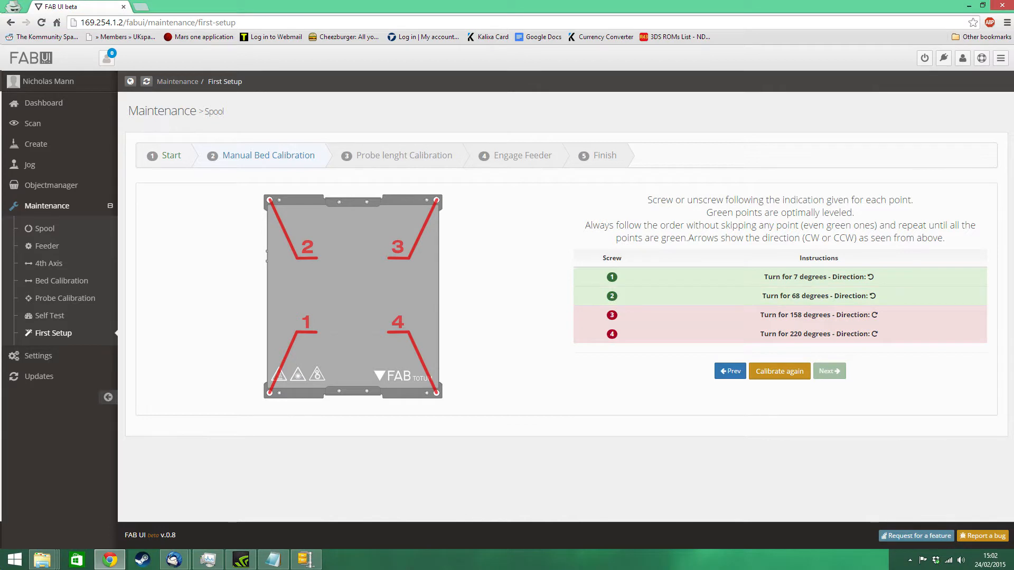
left_click(778, 371)
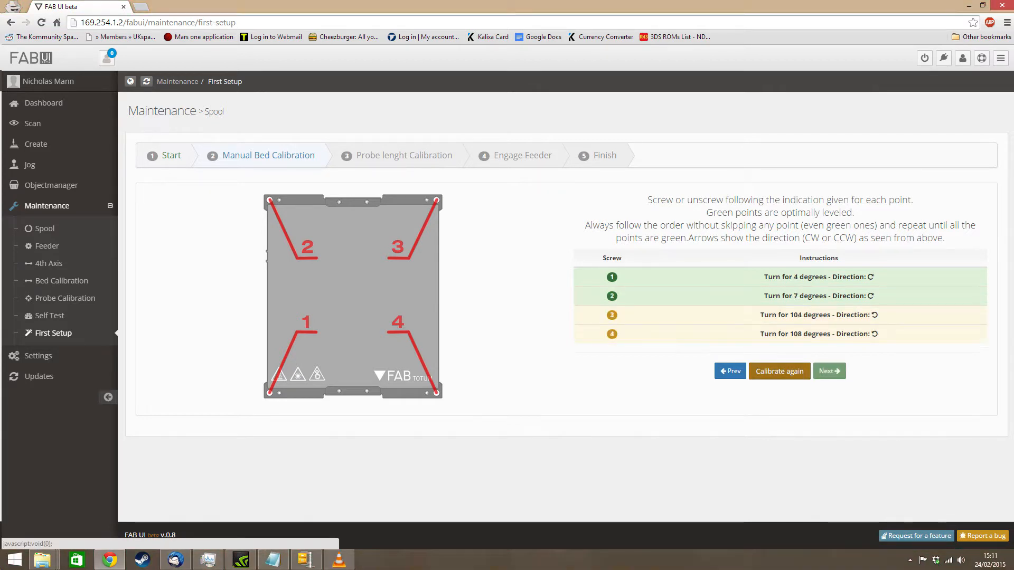
left_click(779, 371)
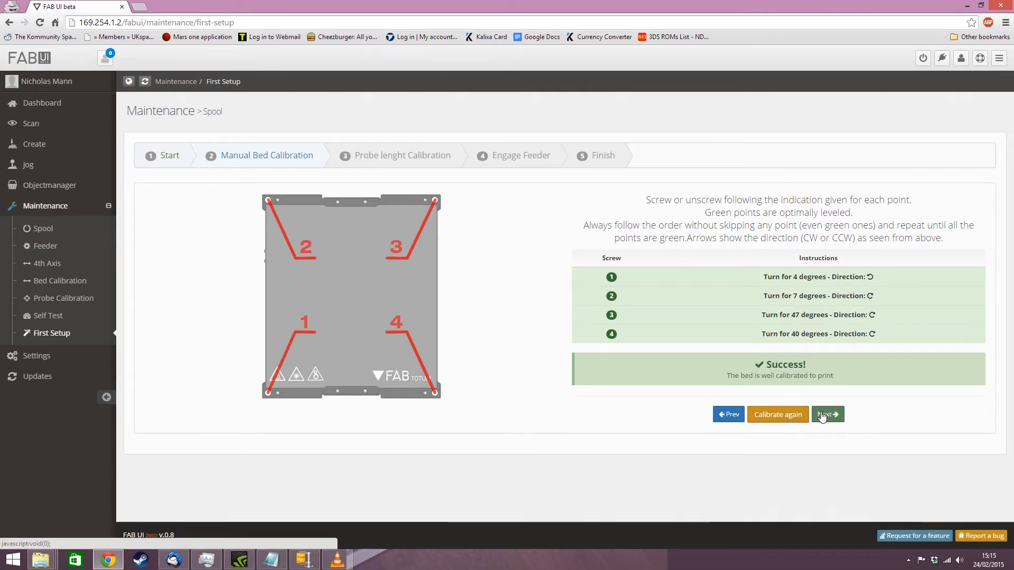
left_click(826, 414)
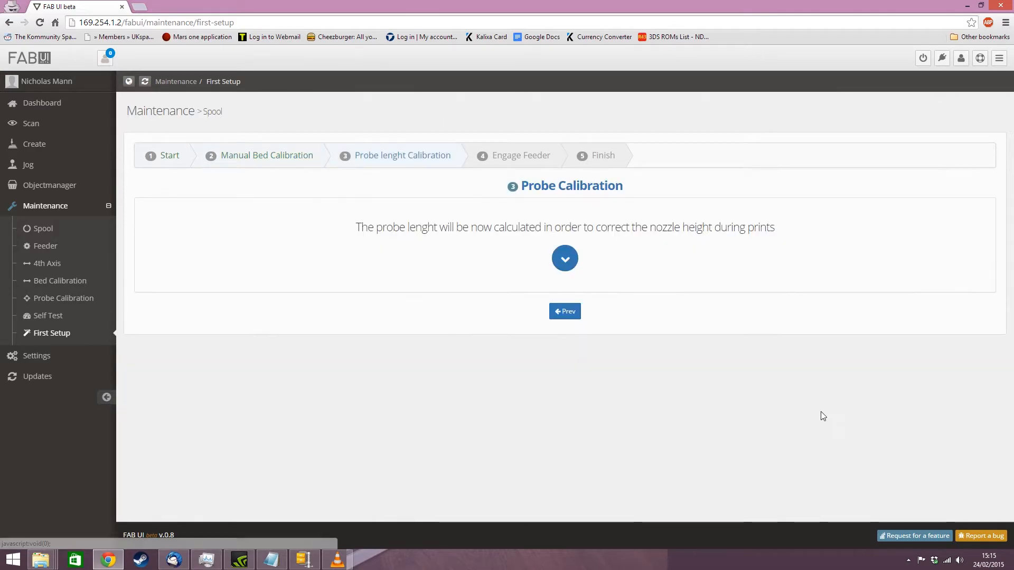
- Start probe length calibration and adjust the bed height by a 0.1 mm step
left_click(564, 259)
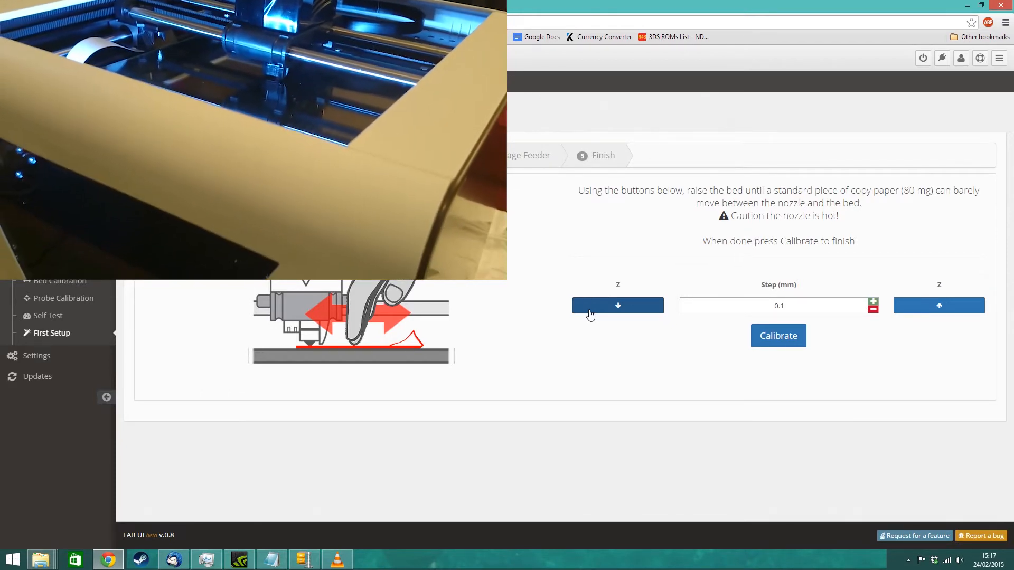
left_click(778, 336)
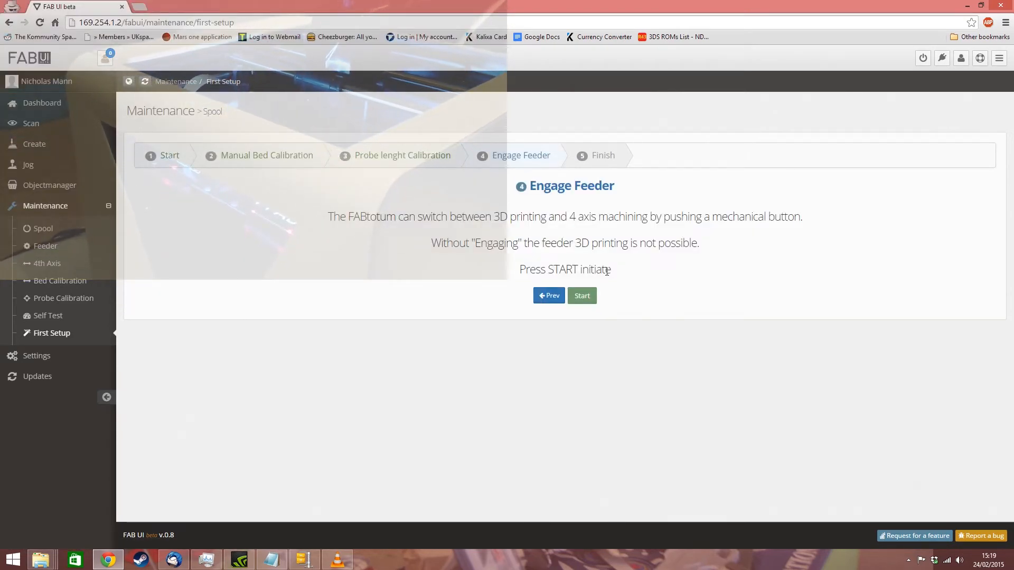
mouse_move(582, 295)
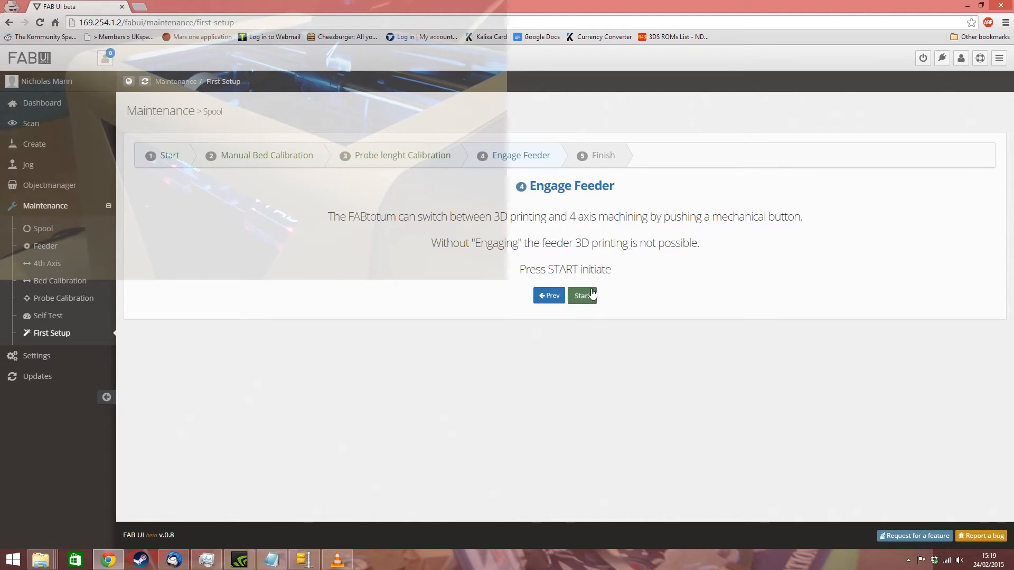
- Engage the filament feeder and confirm the platform button was pushed
left_click(581, 296)
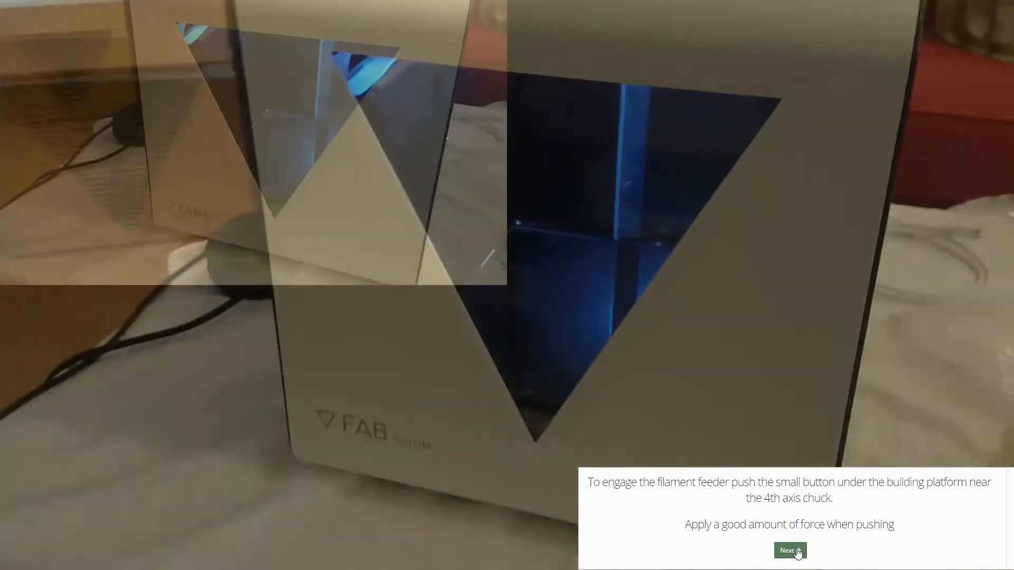
left_click(789, 551)
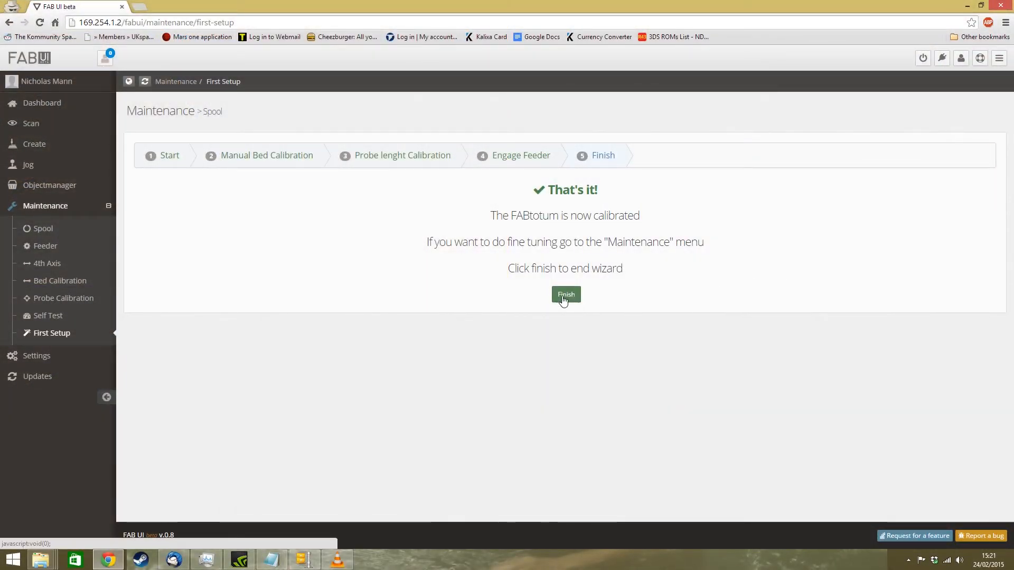
- End the First Setup wizard and go to the Create page
left_click(565, 295)
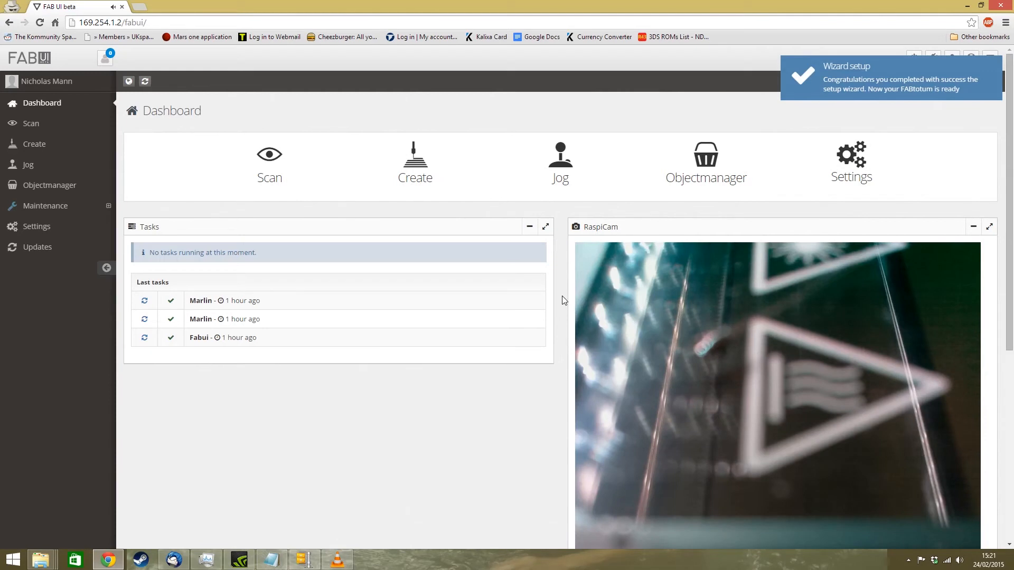
mouse_move(611, 274)
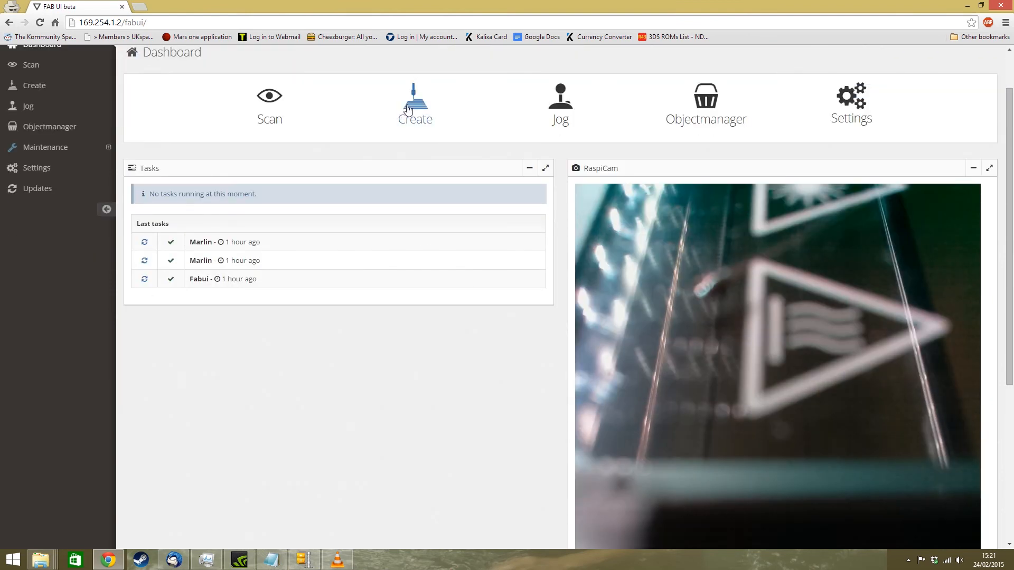
left_click(415, 103)
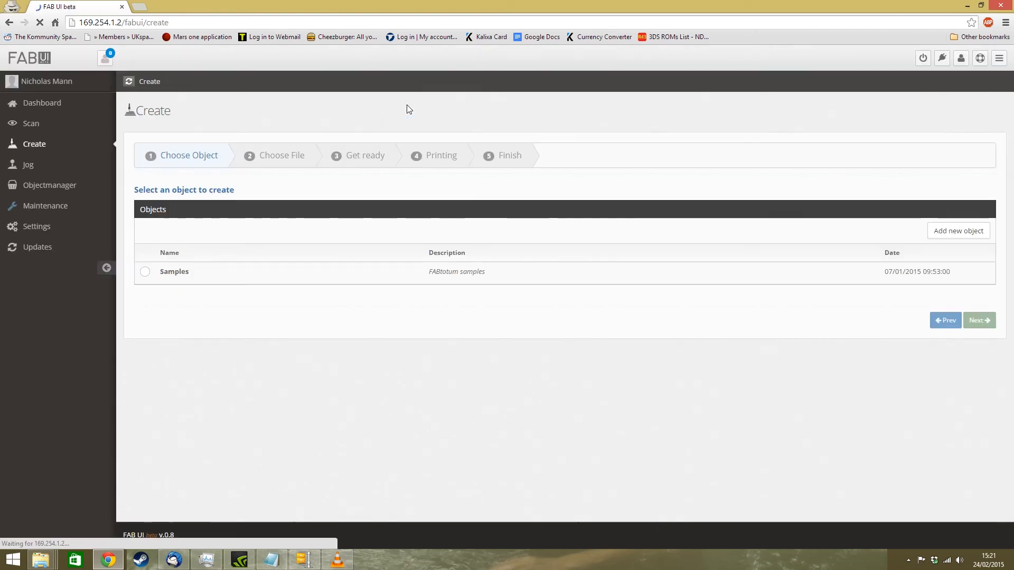